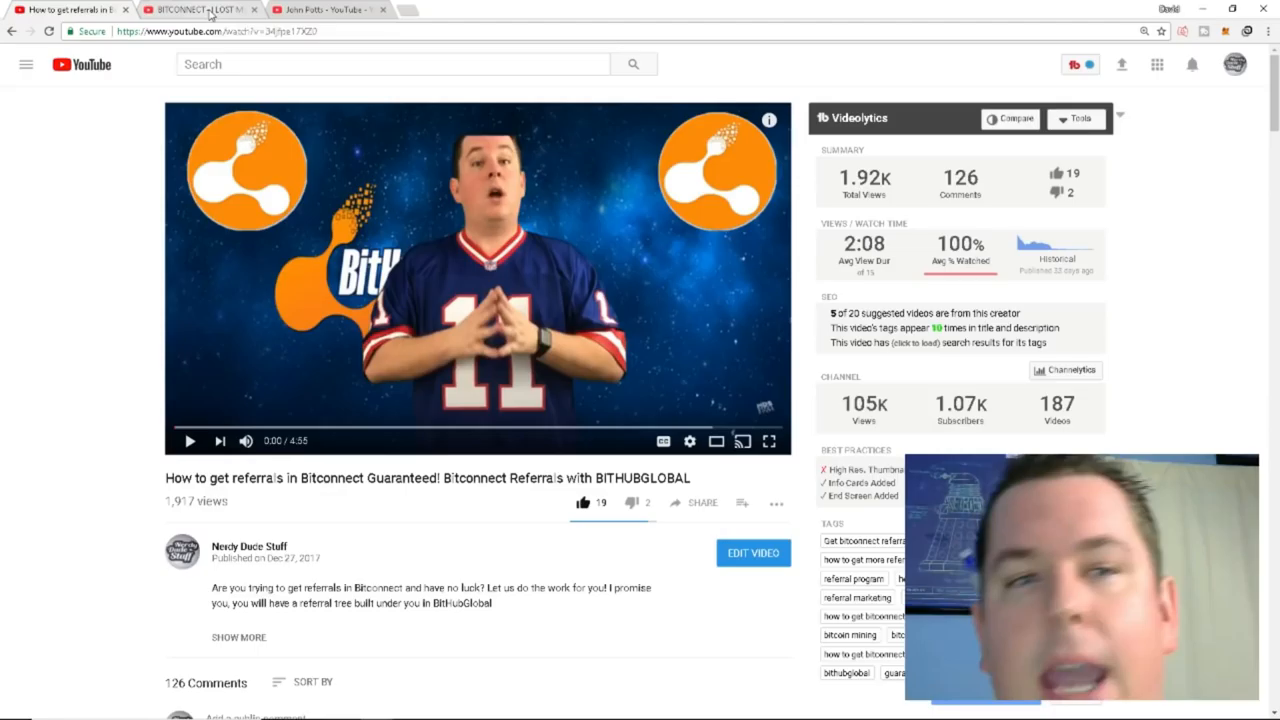
Switch to the 'BITCONNECT- I LOST MY LIFE SAVINGS' video tab, paused at 4:59
{"action": "left_click", "coordinate": [200, 9]}
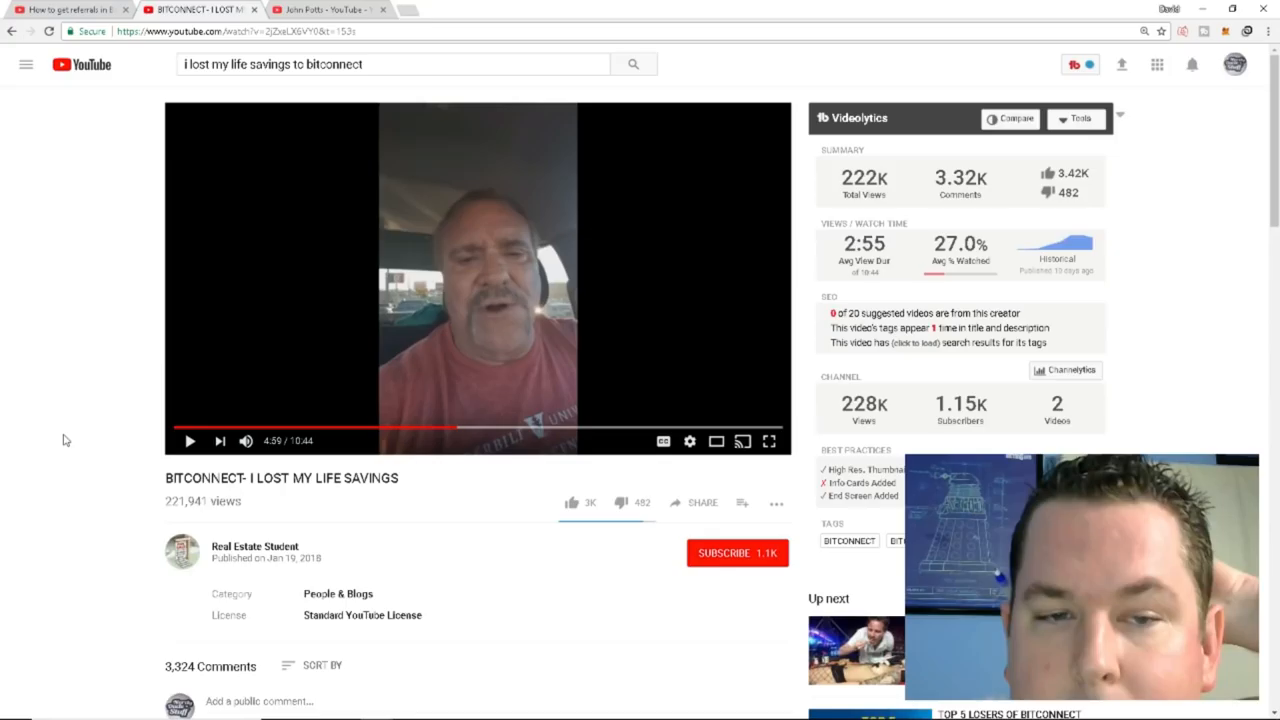
Scroll down the 'How to get referrals in Bitconnect Guaranteed!' video page
{"action": "scroll", "scroll_direction": "down", "scroll_amount": 3}
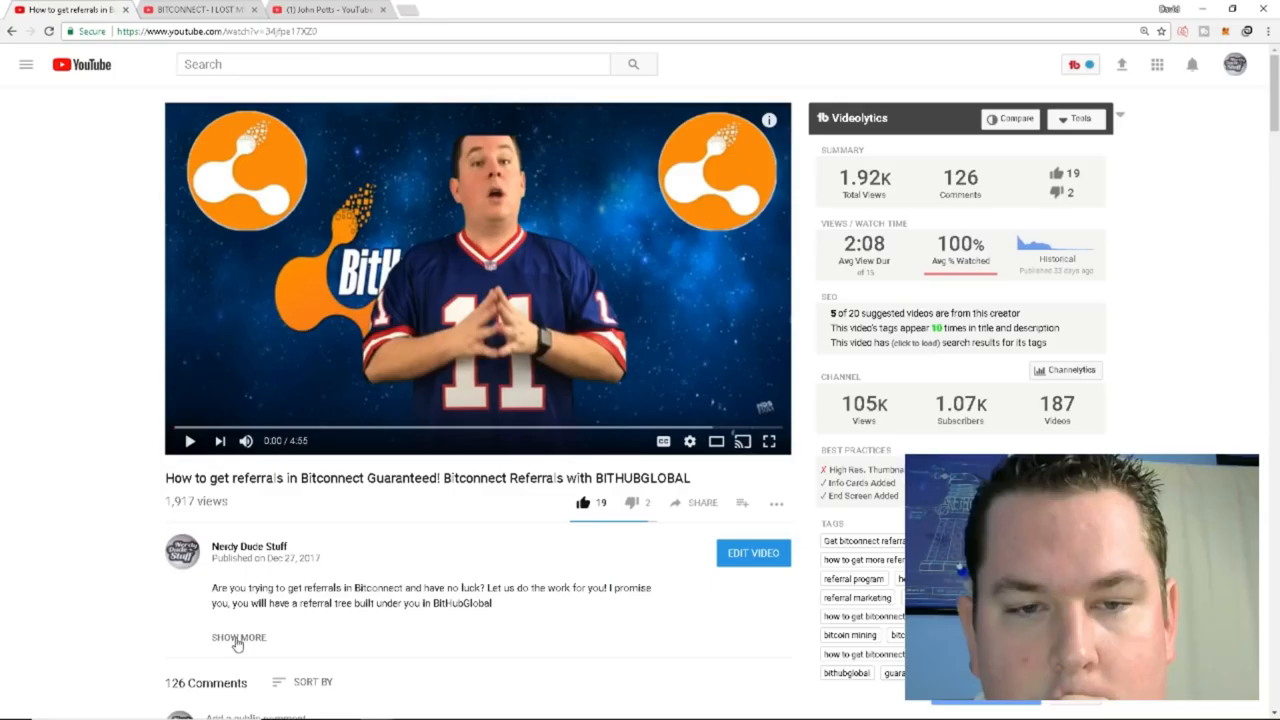
Expand the full description with its referral link, then scroll to the sponsor reply thread
{"action": "left_click", "coordinate": [238, 637]}
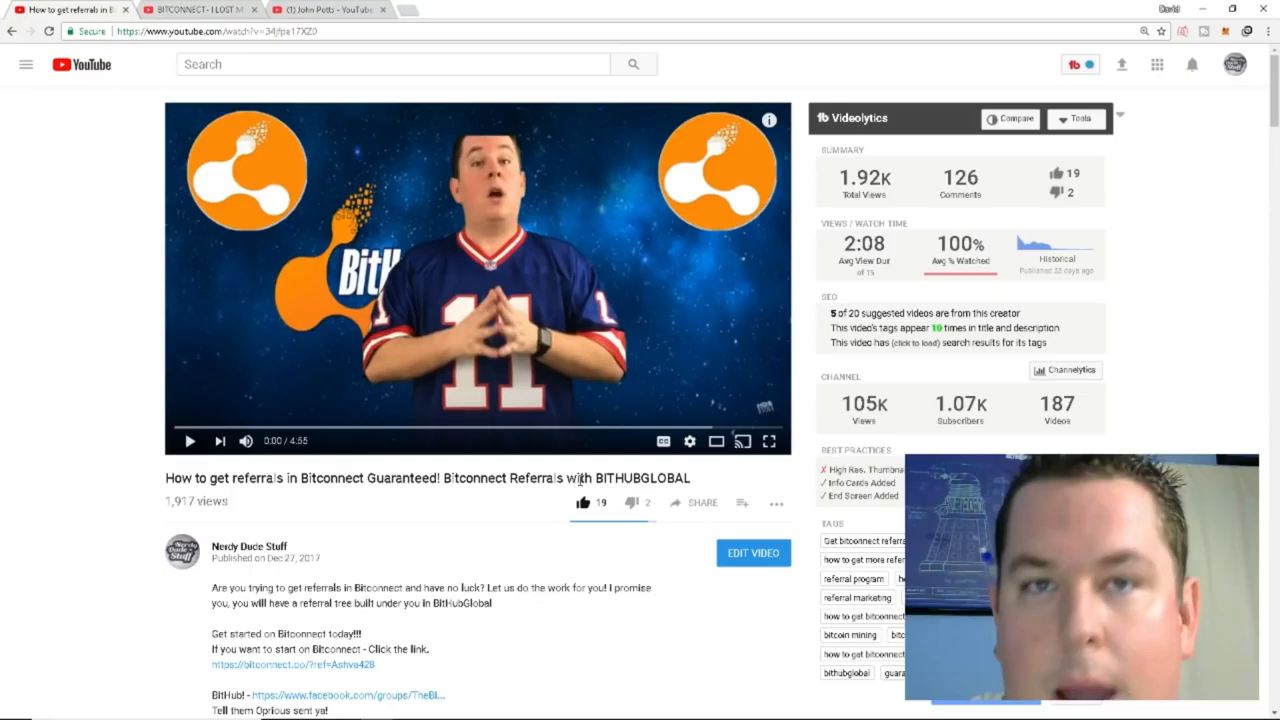
{"action": "mouse_move", "coordinate": [375, 498]}
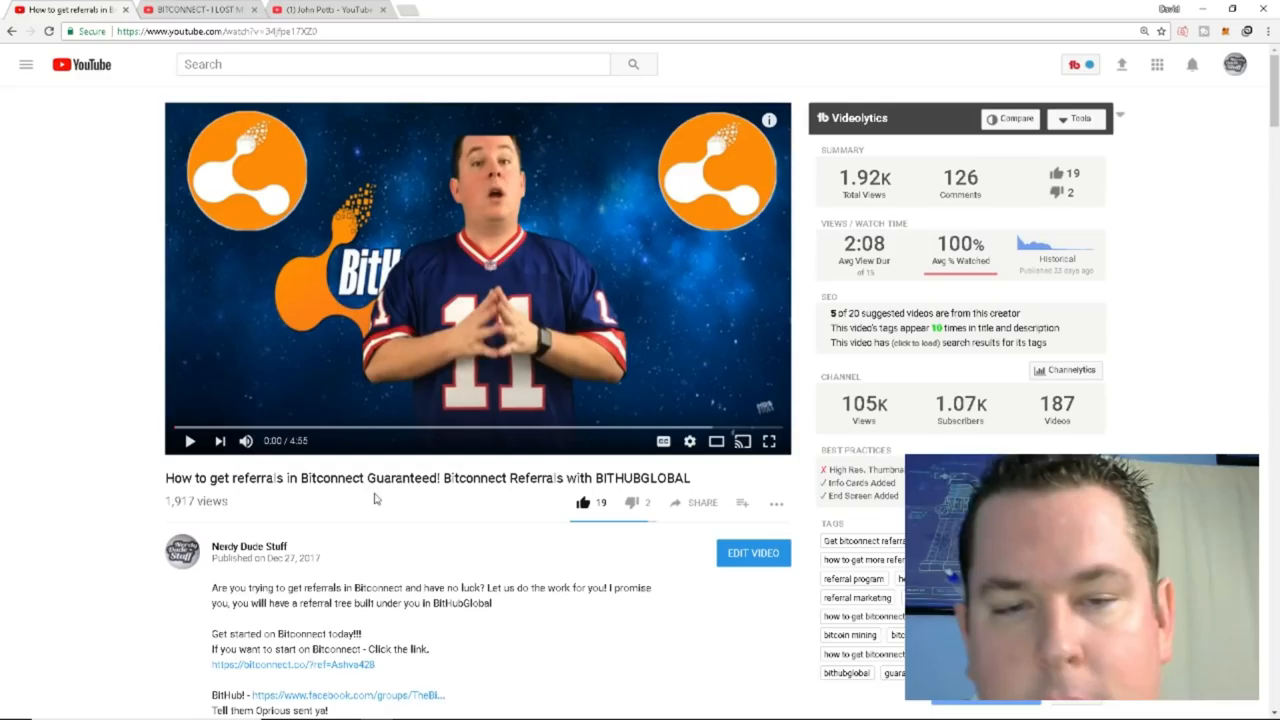
{"action": "scroll", "scroll_direction": "down", "scroll_amount": 3}
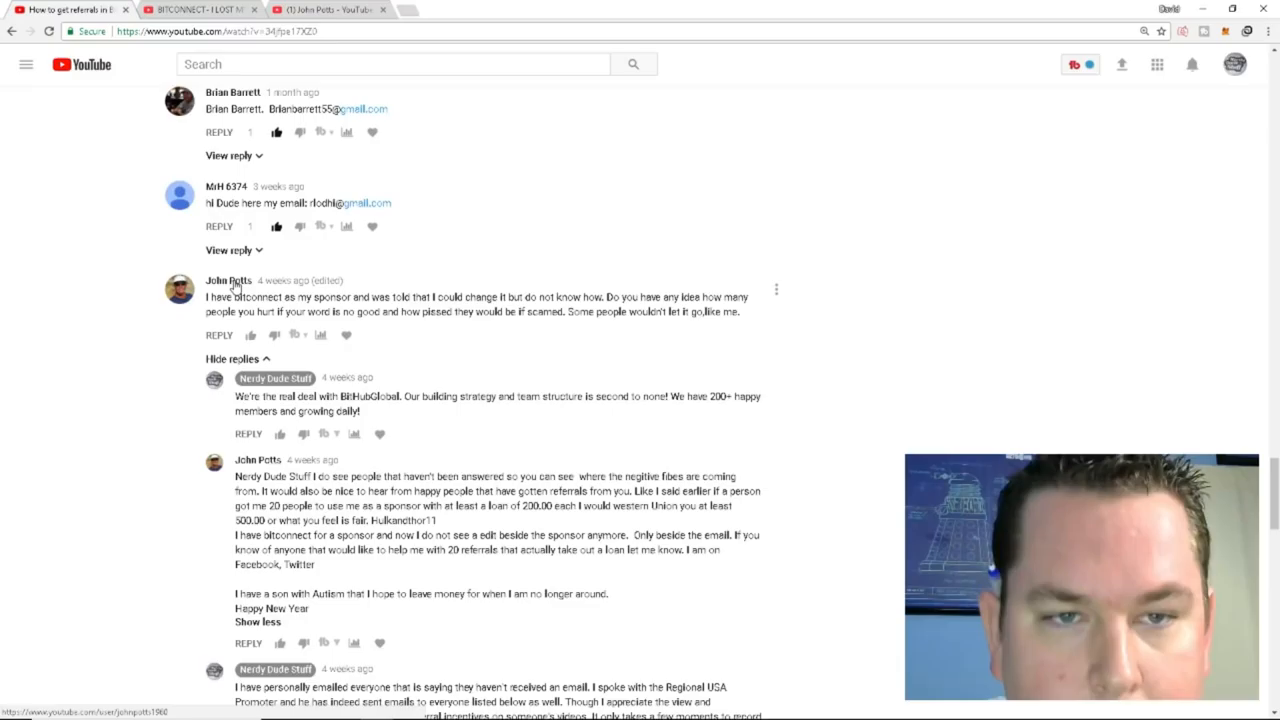
Open the commenter's channel in a new tab from his name above the comment
{"action": "left_click", "coordinate": [227, 280]}
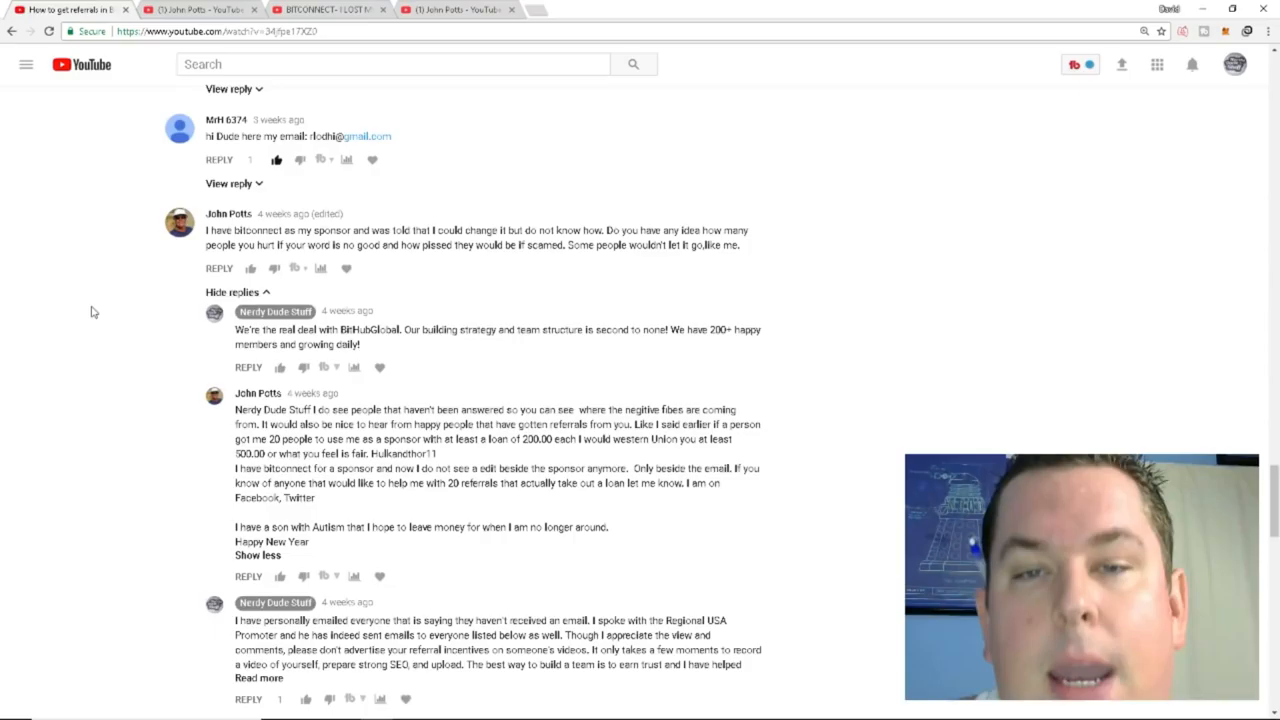
Scroll through the sponsor thread replies down to the 'that's what I thought' reply
{"action": "scroll", "scroll_direction": "down", "scroll_amount": 3}
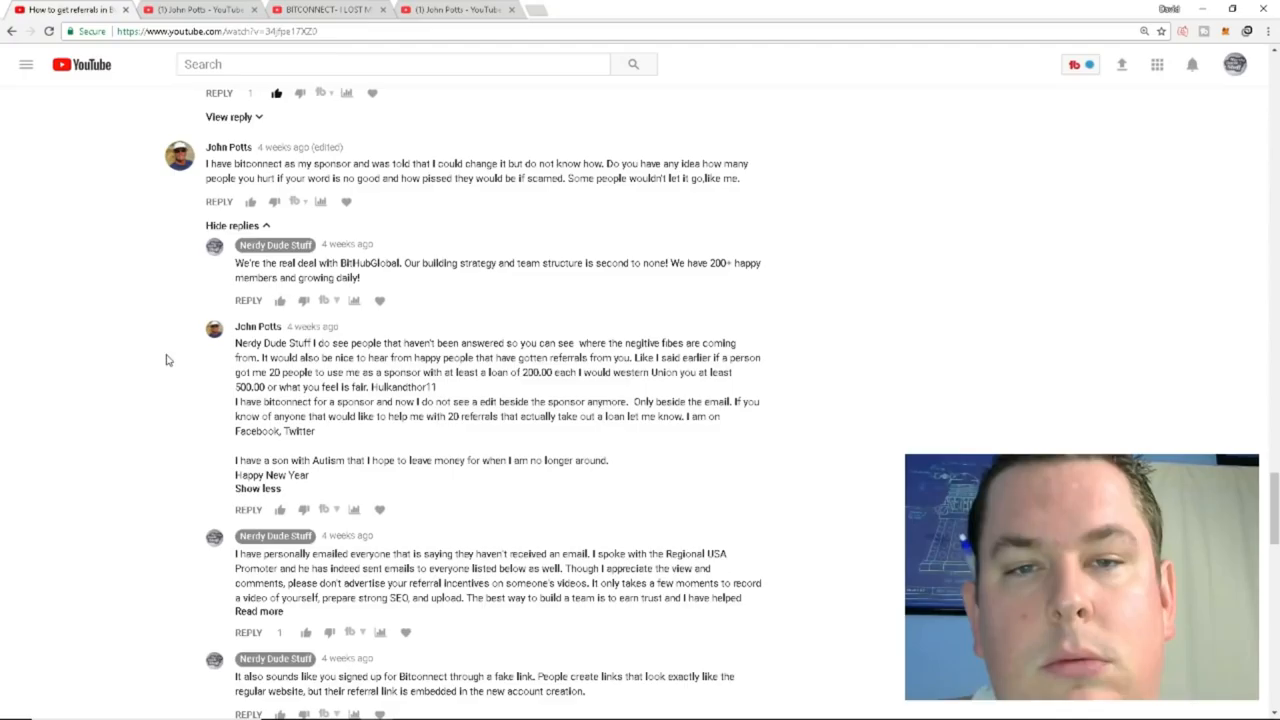
{"action": "scroll", "scroll_direction": "down", "scroll_amount": 3}
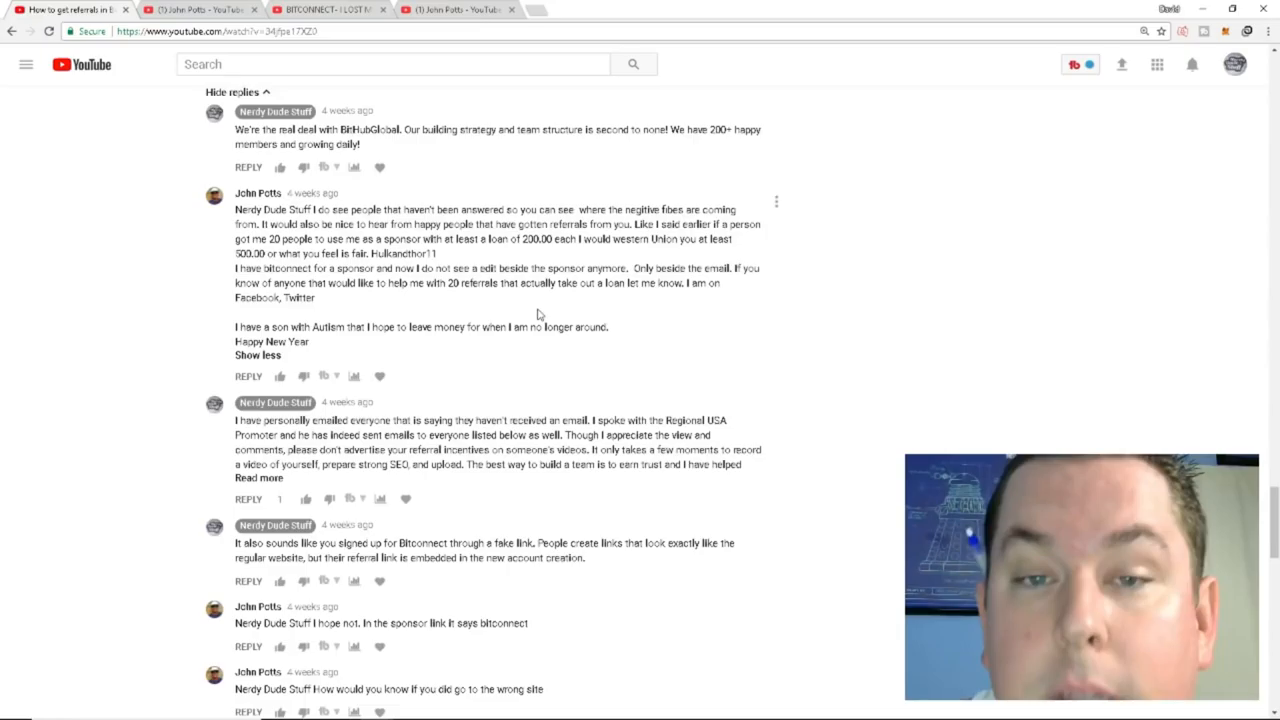
{"action": "scroll", "scroll_direction": "down", "scroll_amount": 3}
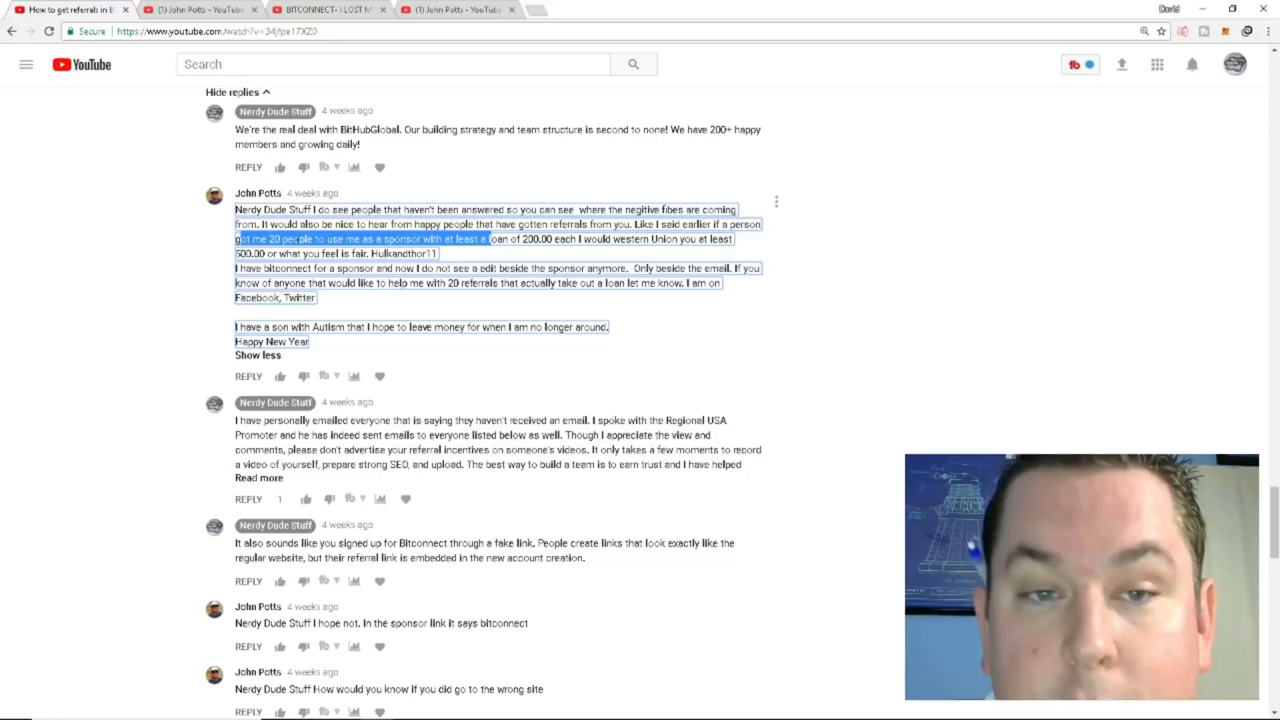
{"action": "left_click", "coordinate": [548, 283]}
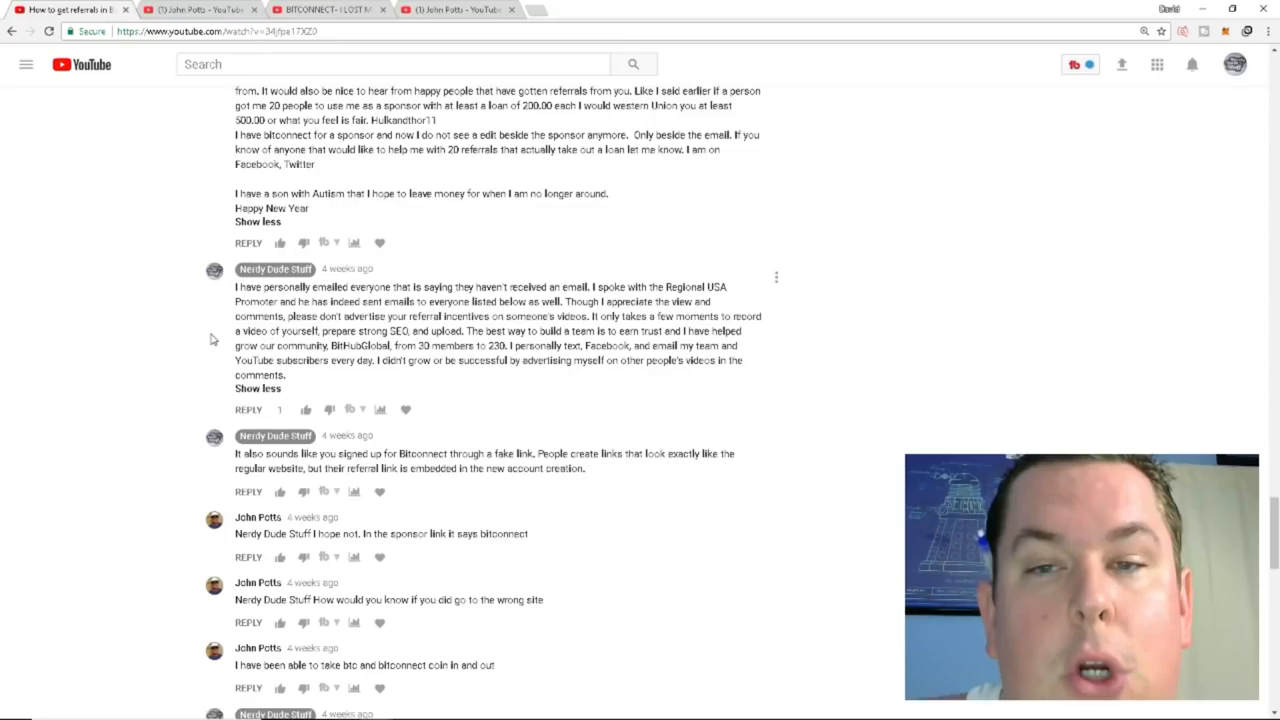
{"action": "scroll", "scroll_direction": "down", "scroll_amount": 3}
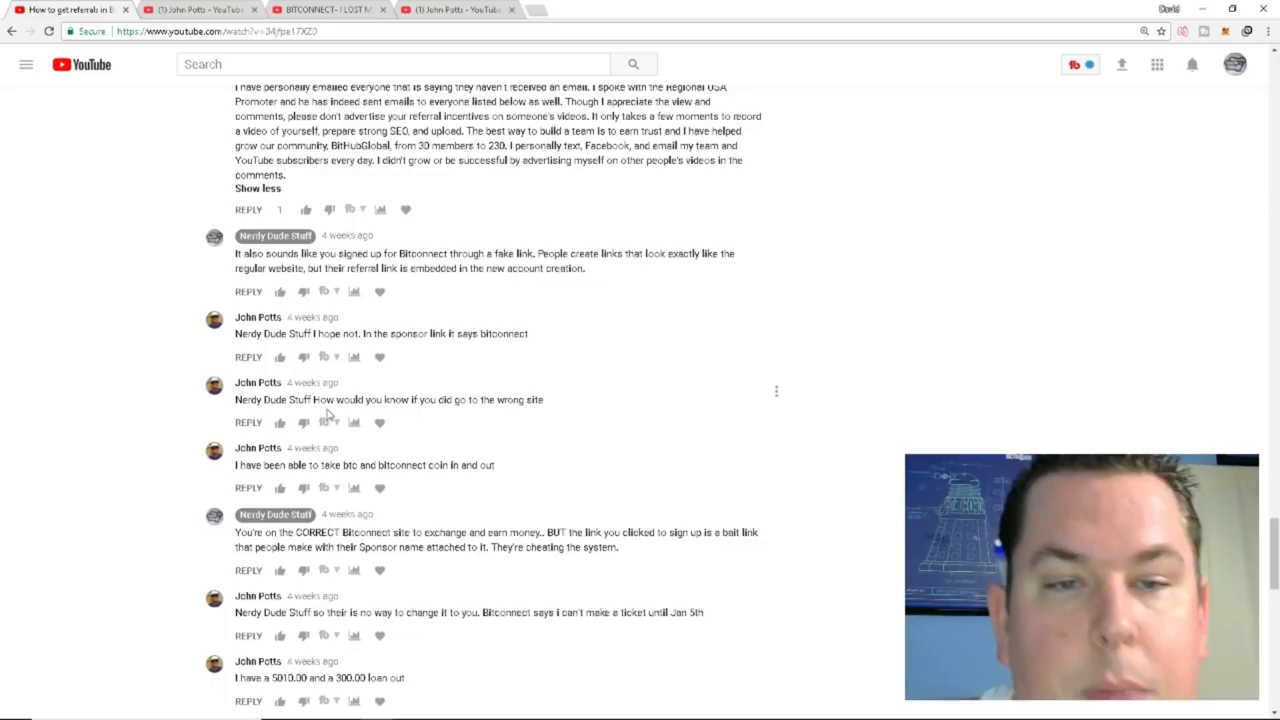
{"action": "scroll", "scroll_direction": "down", "scroll_amount": 3}
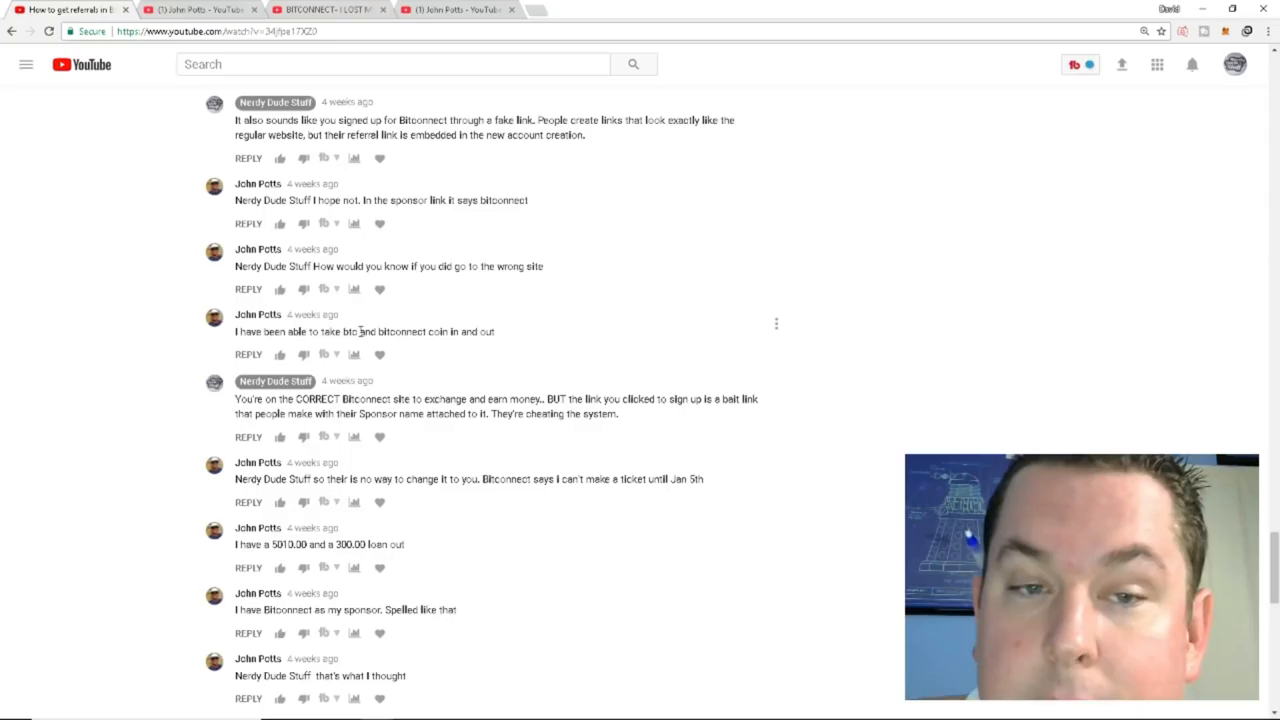
{"action": "scroll", "scroll_direction": "down", "scroll_amount": 3}
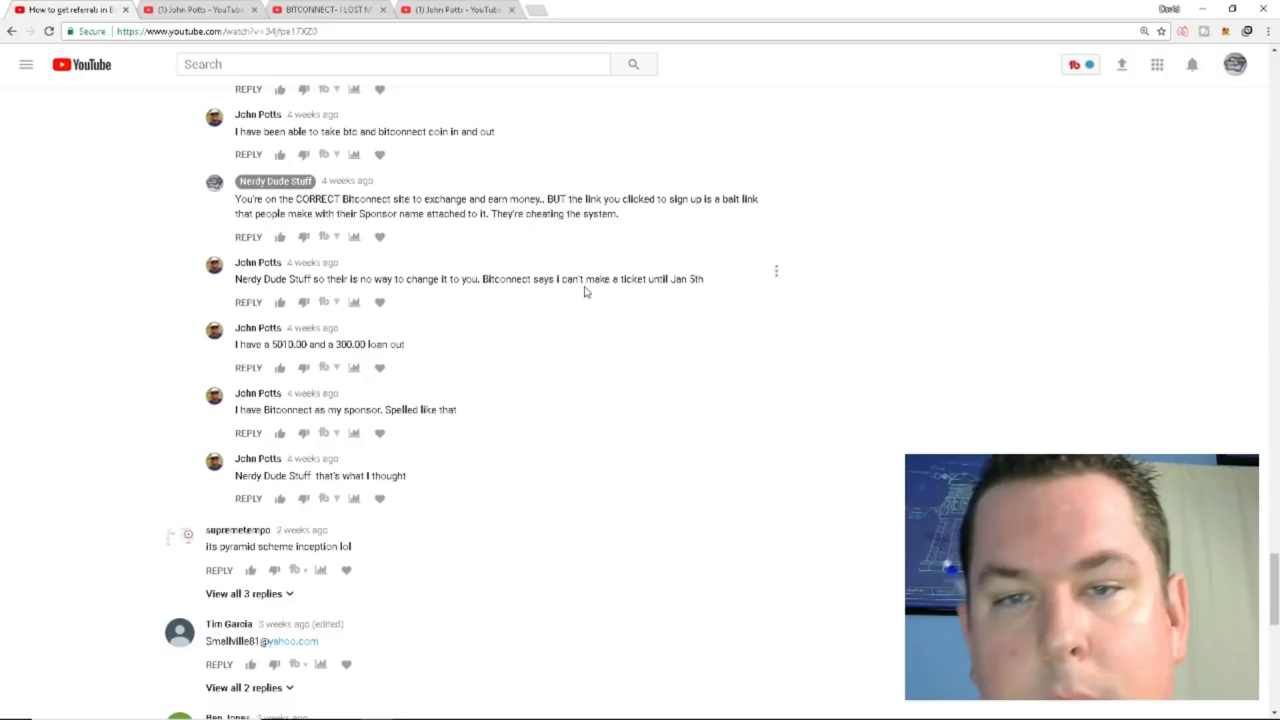
{"action": "scroll", "scroll_direction": "down", "scroll_amount": 3}
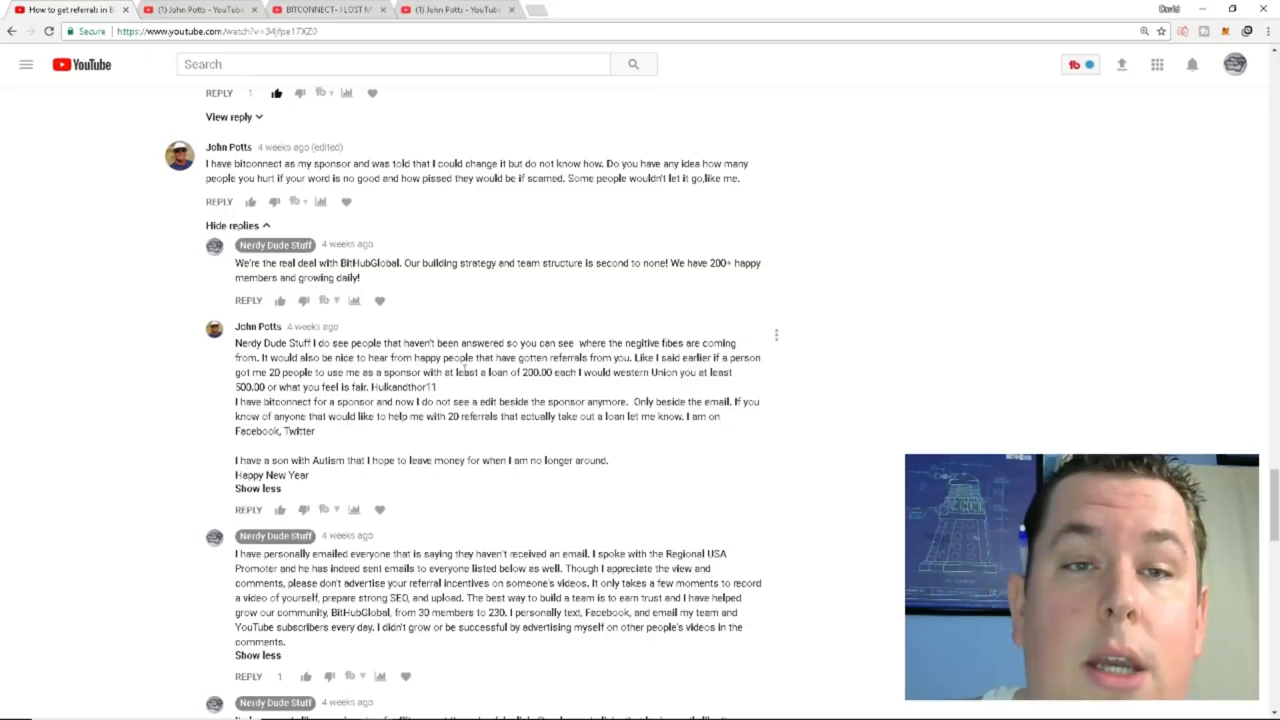
Switch to the 'I lost my life savings' video tab, paused at 9:30 of 10:44
{"action": "left_click", "coordinate": [328, 9]}
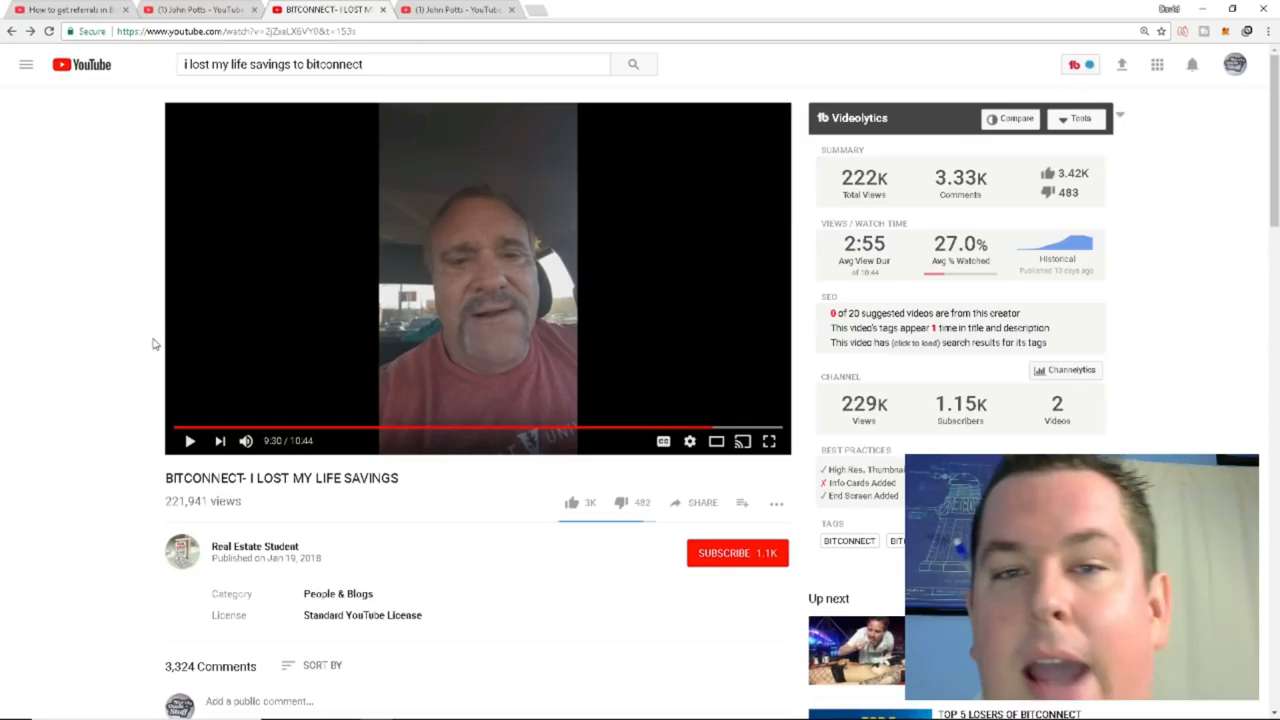
{"action": "mouse_move", "coordinate": [65, 530]}
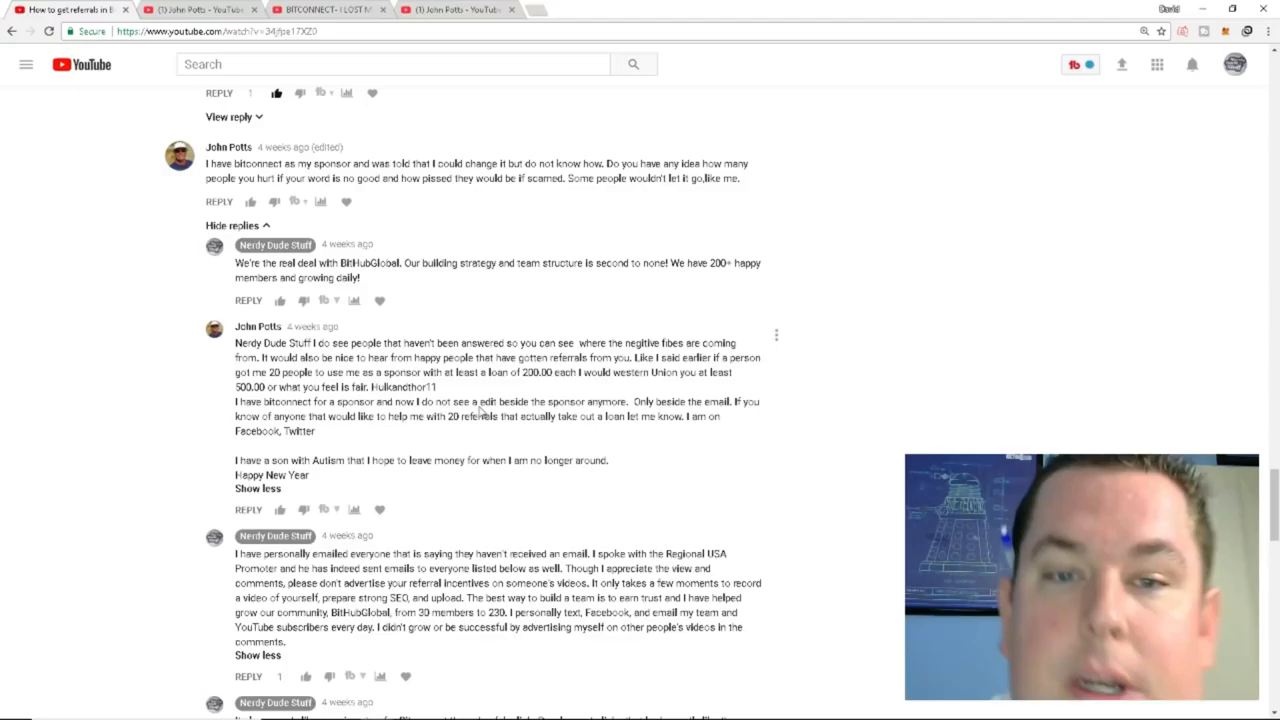
{"action": "mouse_move", "coordinate": [491, 447]}
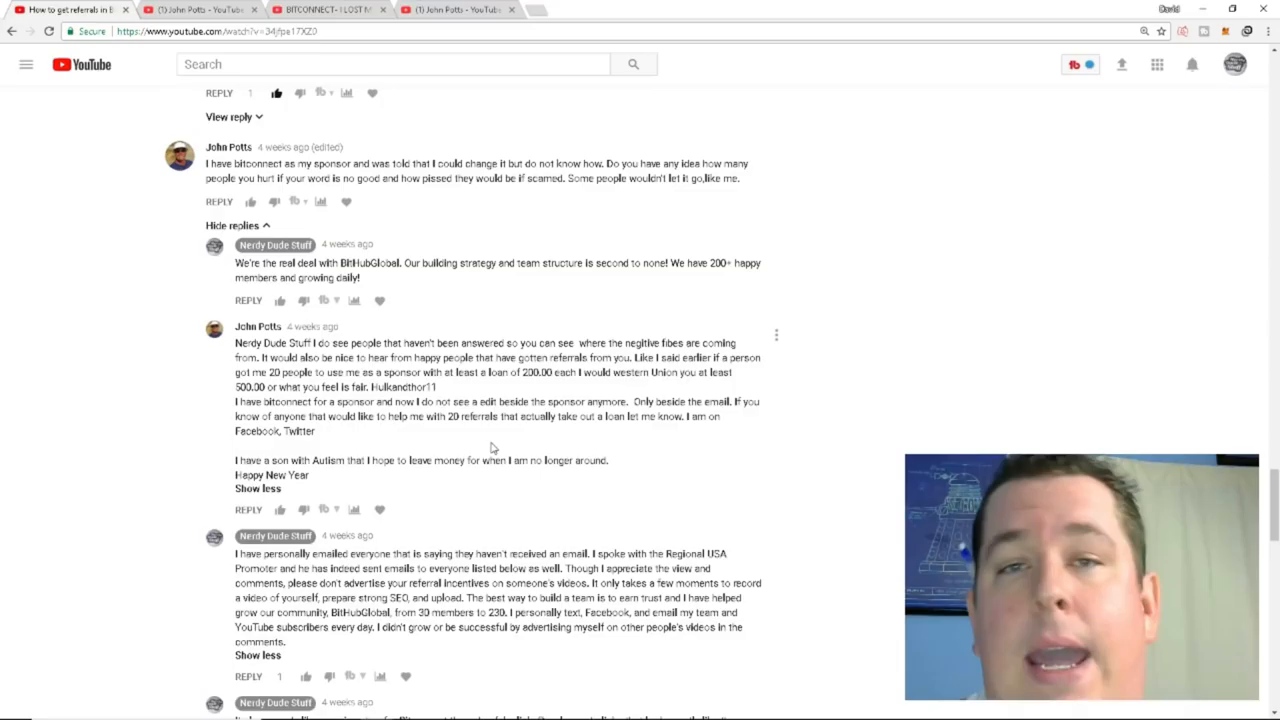